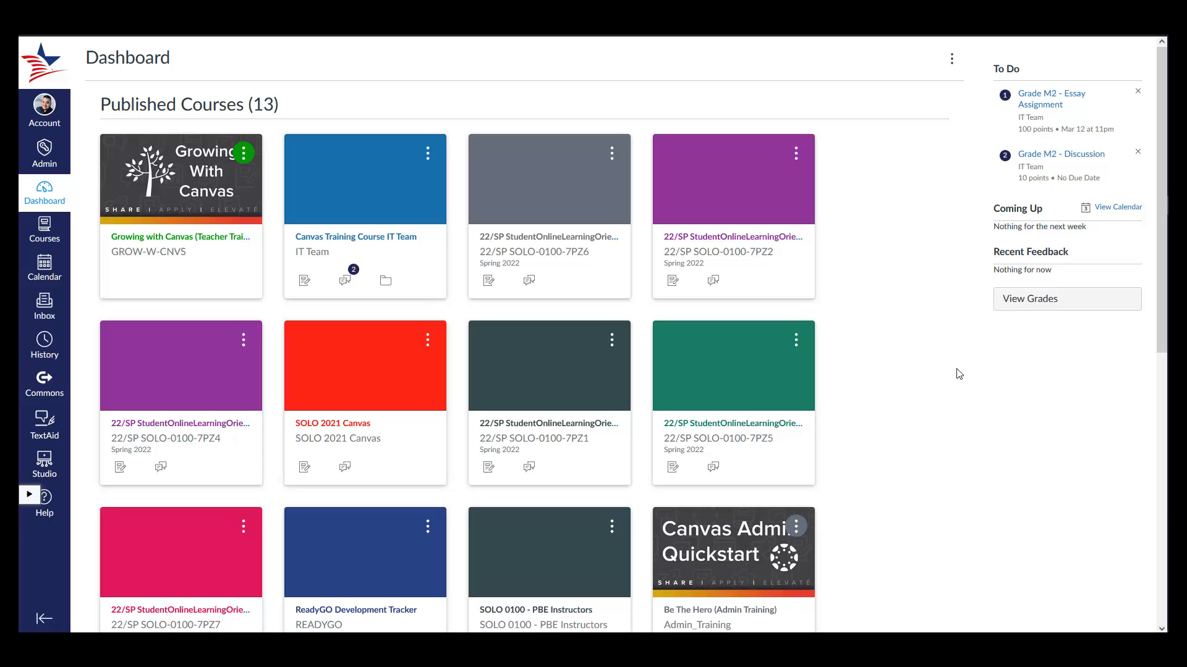
mouse_move(639, 185)
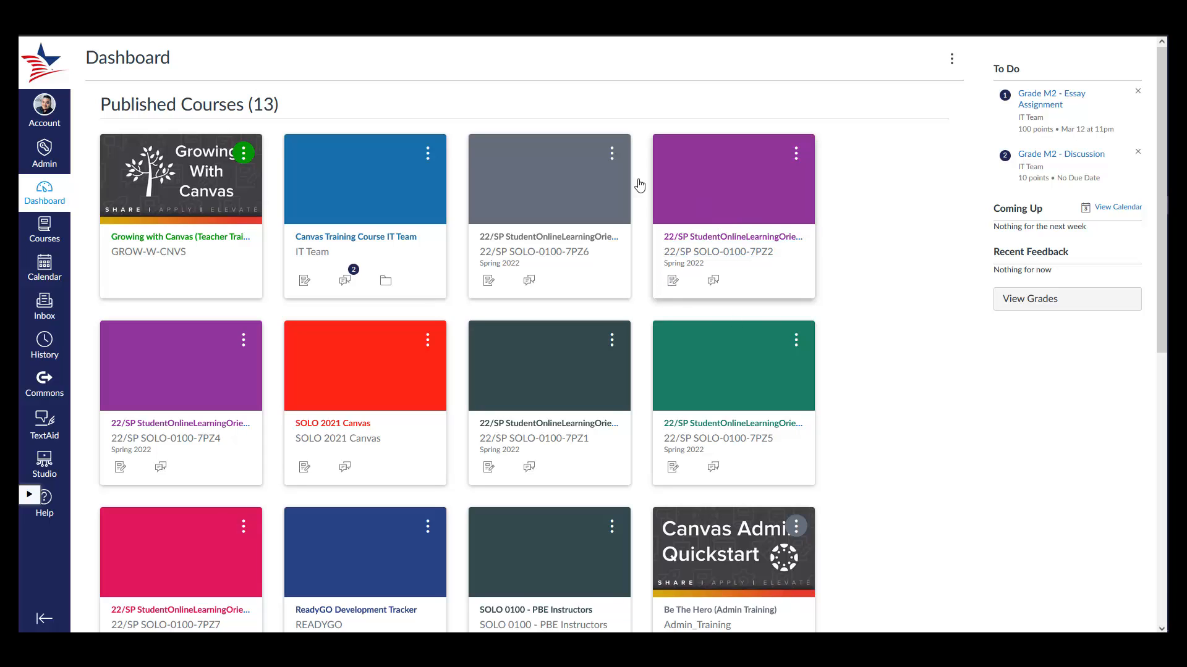
mouse_move(561, 187)
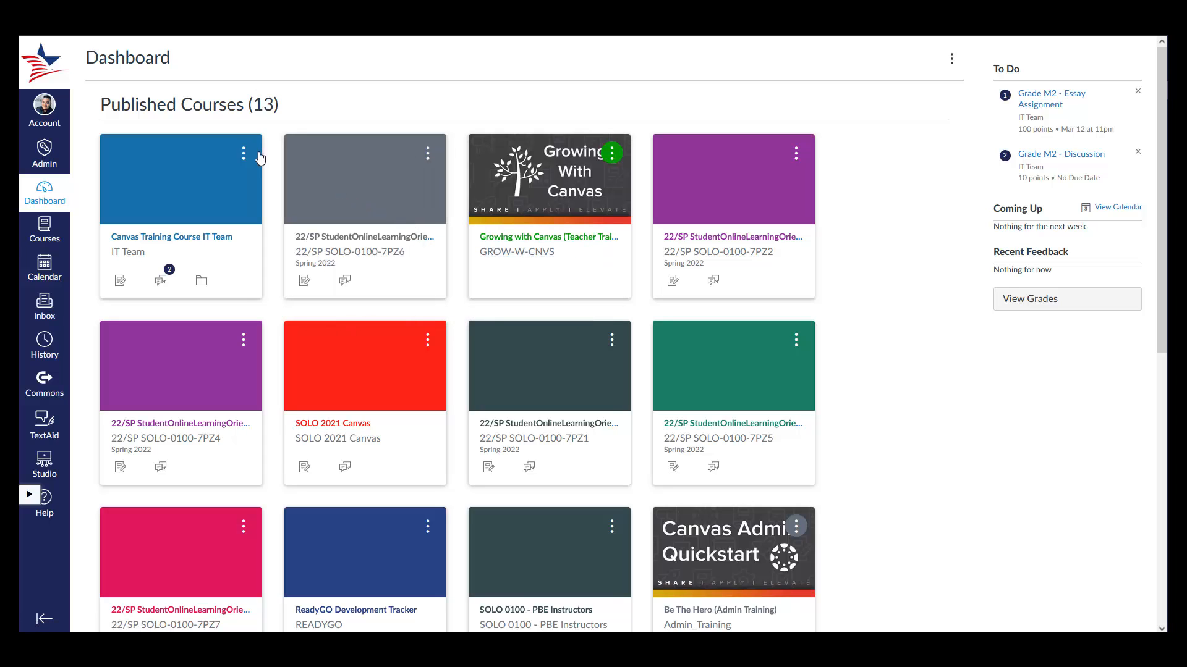
Step: Move the Canvas Training Course IT Team card down one place, below 22/SP SOLO-0100-7PZ6
click(244, 153)
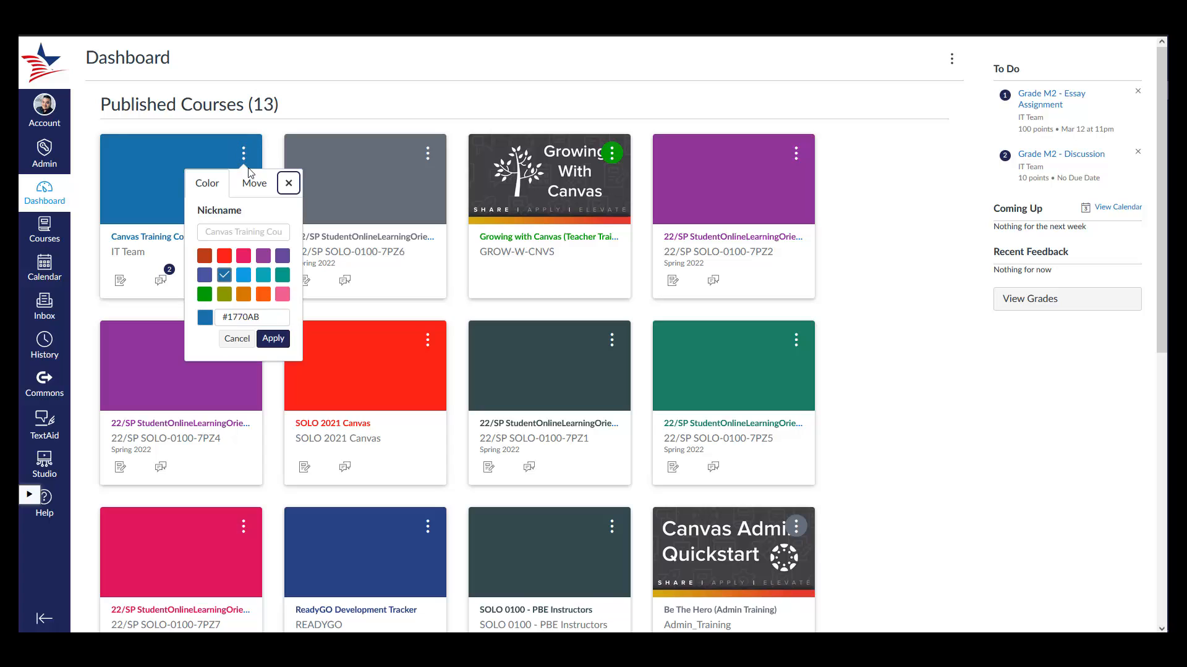
click(254, 182)
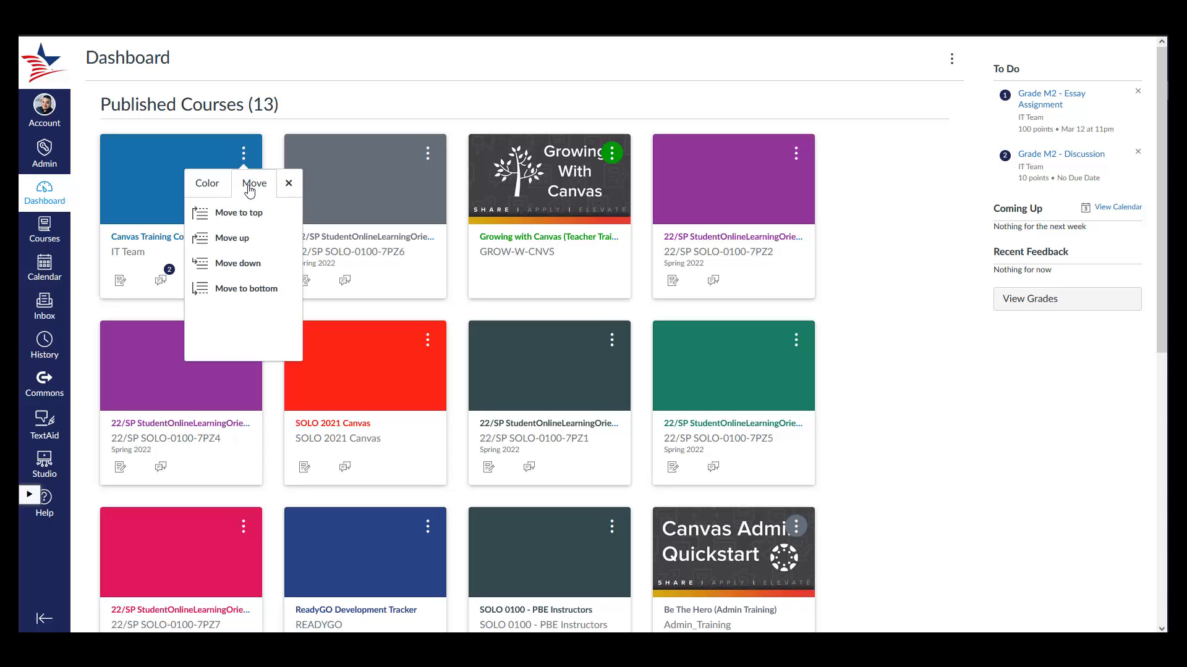
mouse_move(232, 237)
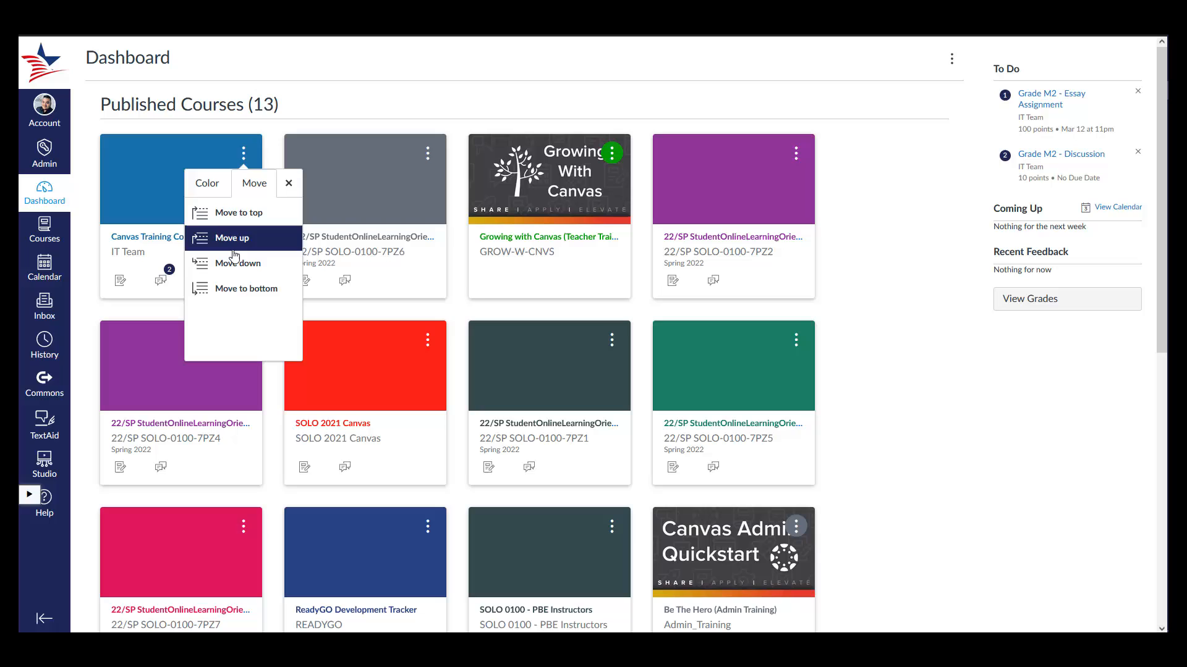
click(231, 237)
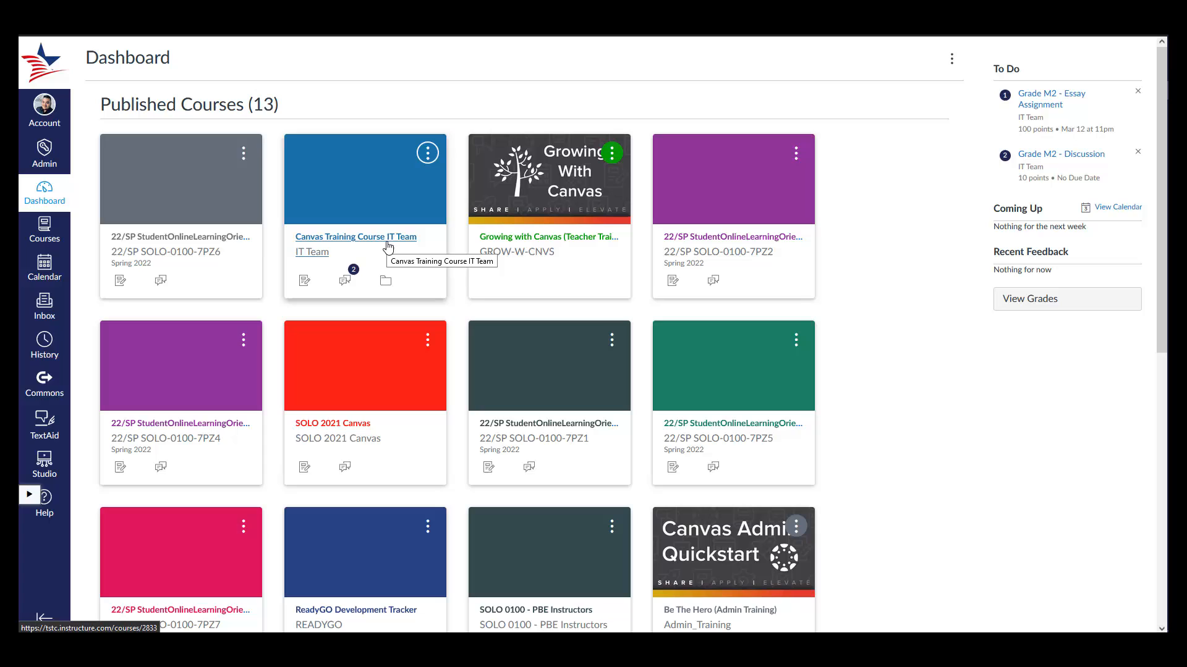
mouse_move(467, 251)
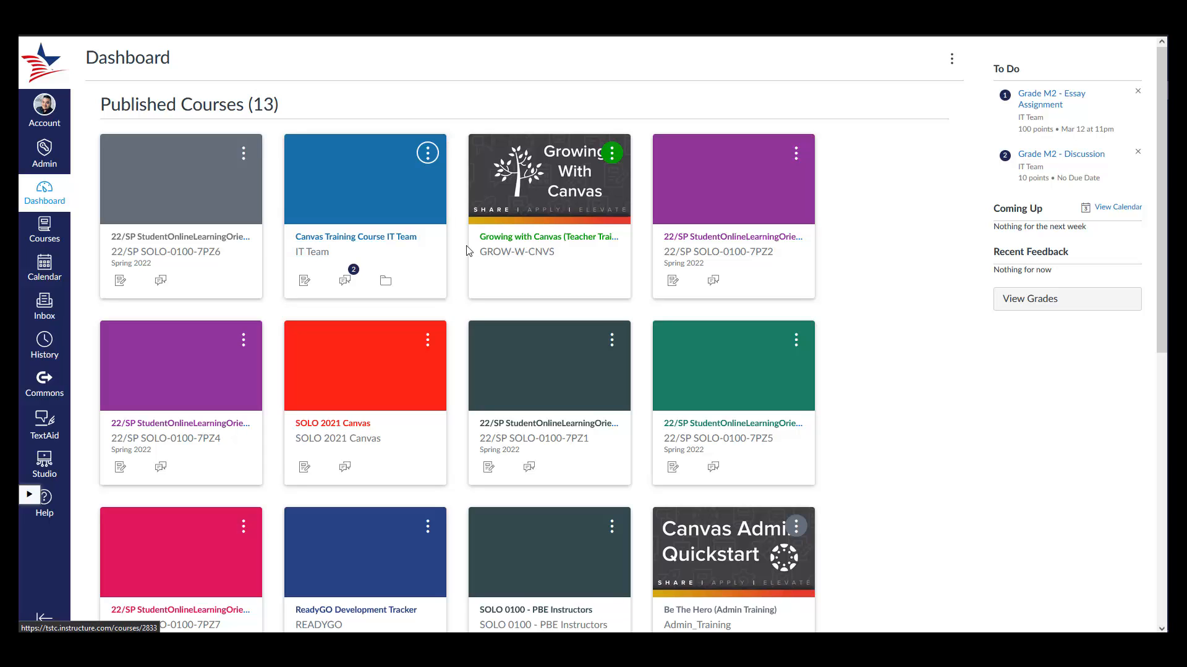
mouse_move(953, 60)
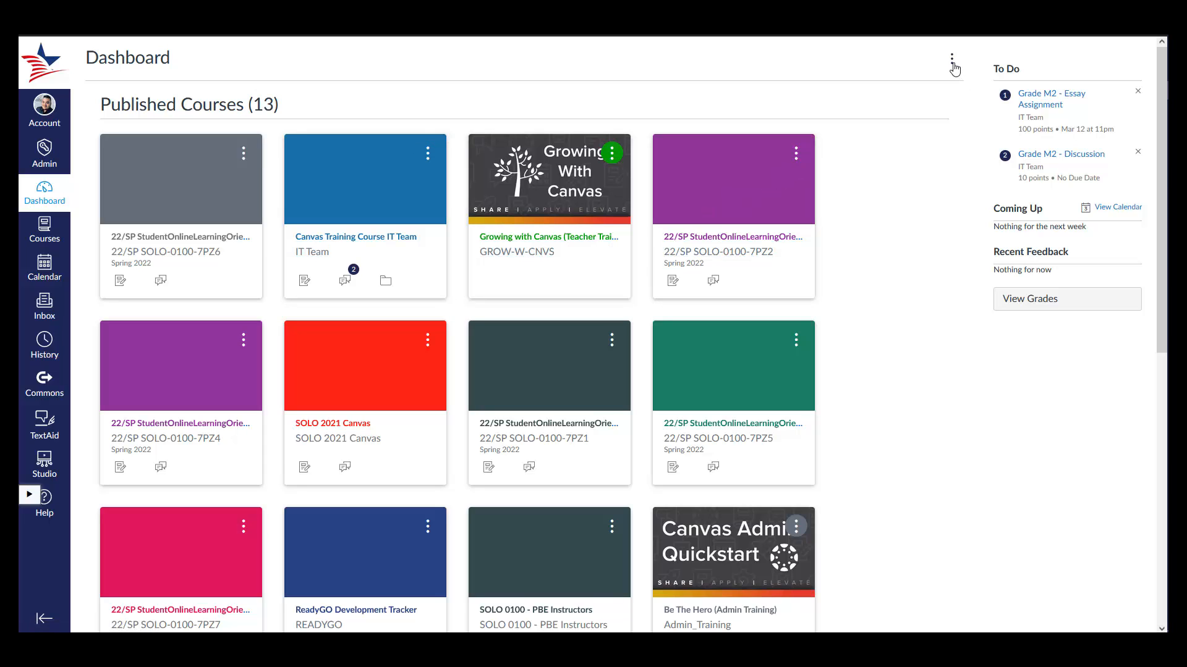
Step: Enable Color Overlay from the dashboard view options so image cards are tinted
click(952, 58)
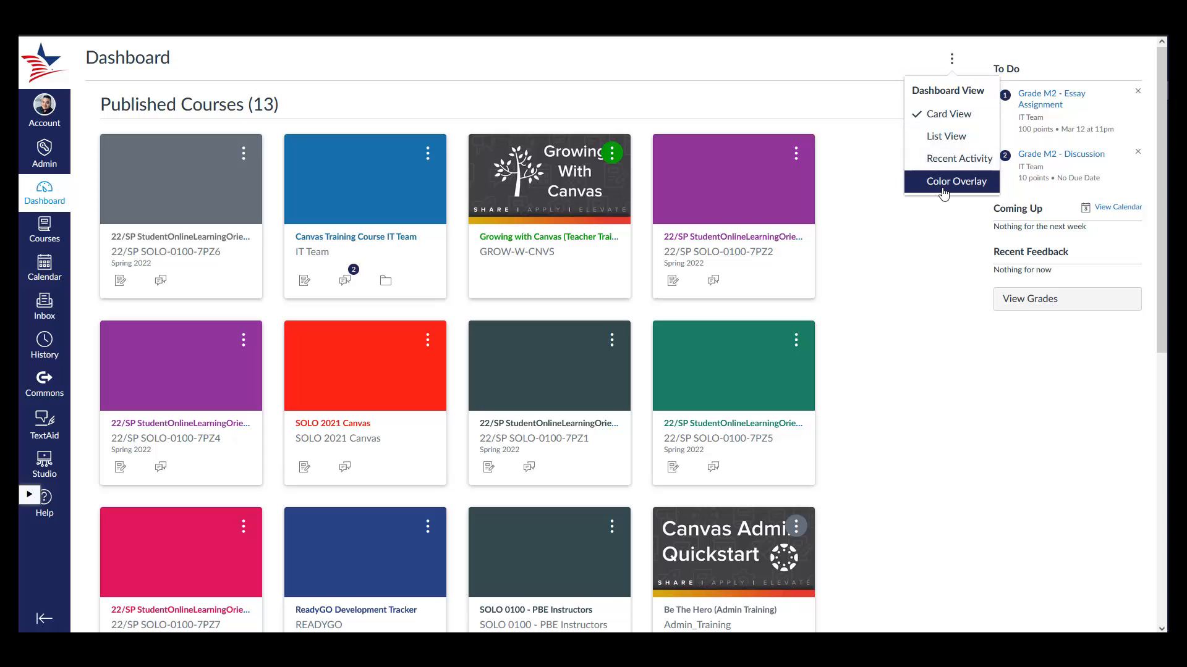
click(962, 180)
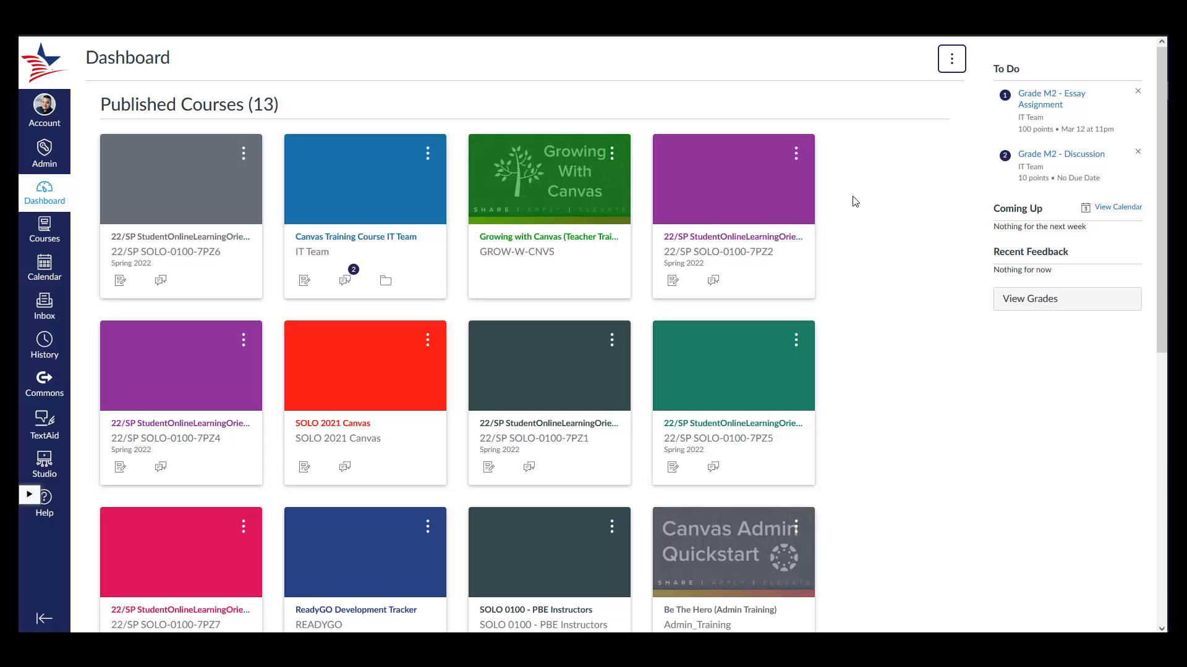
mouse_move(243, 157)
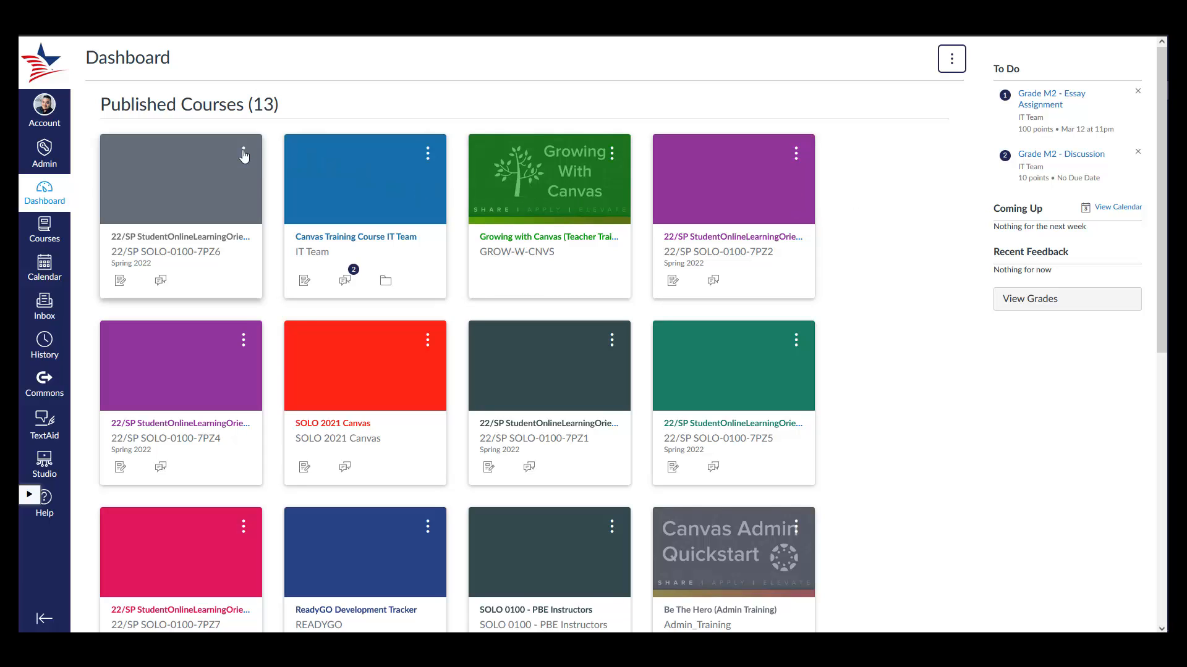
Step: Recolour the 22/SP SOLO-0100-7PZ6 card to pink (#E71F63) and apply it
click(243, 153)
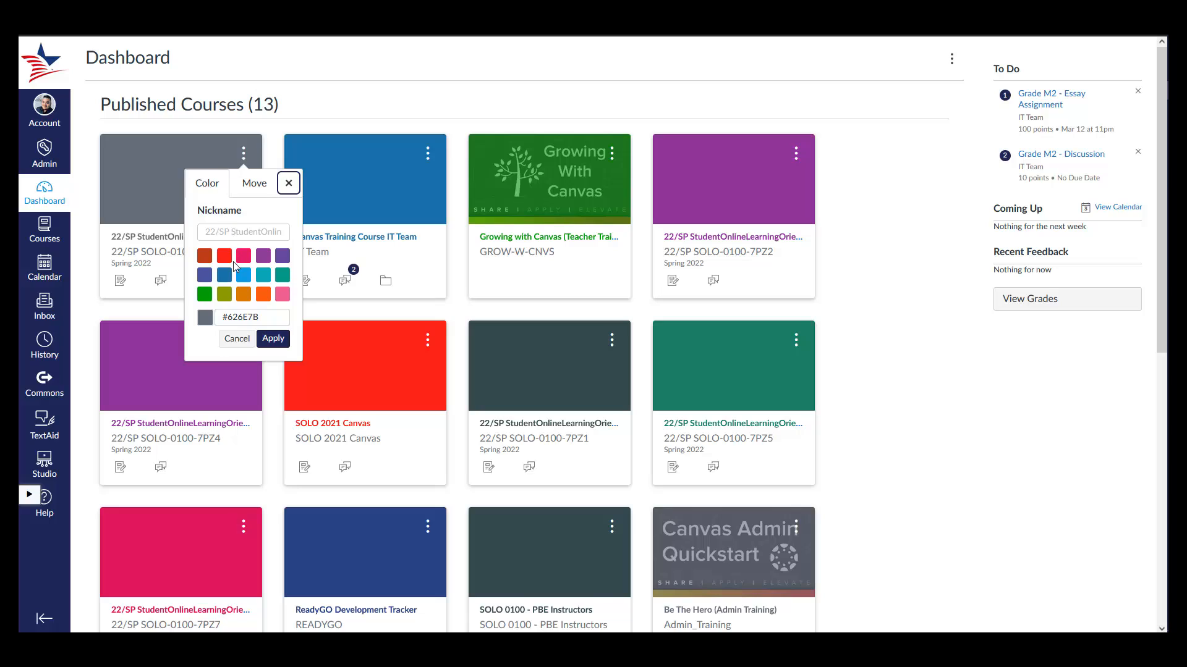
click(244, 256)
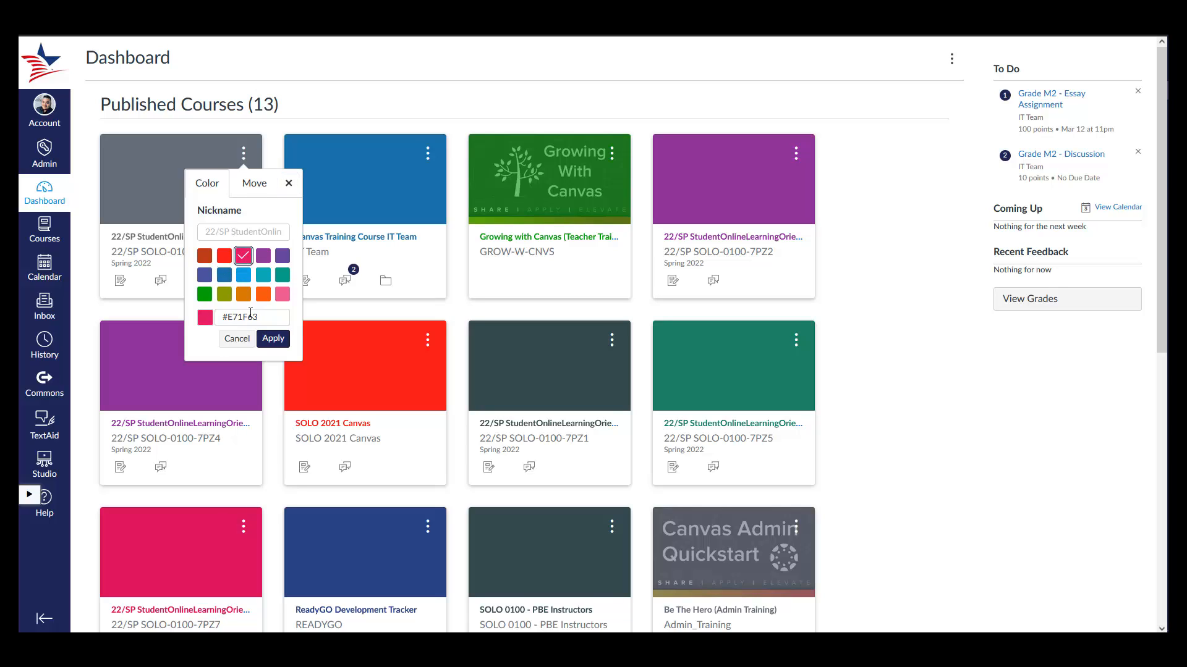
mouse_move(272, 339)
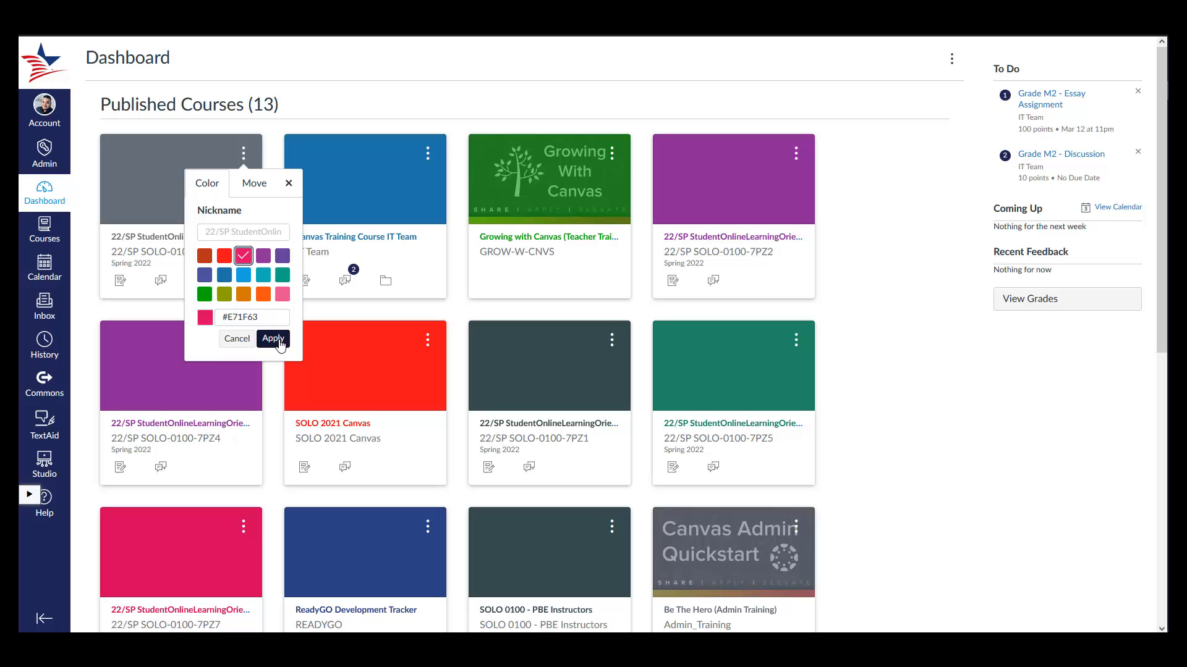
click(272, 339)
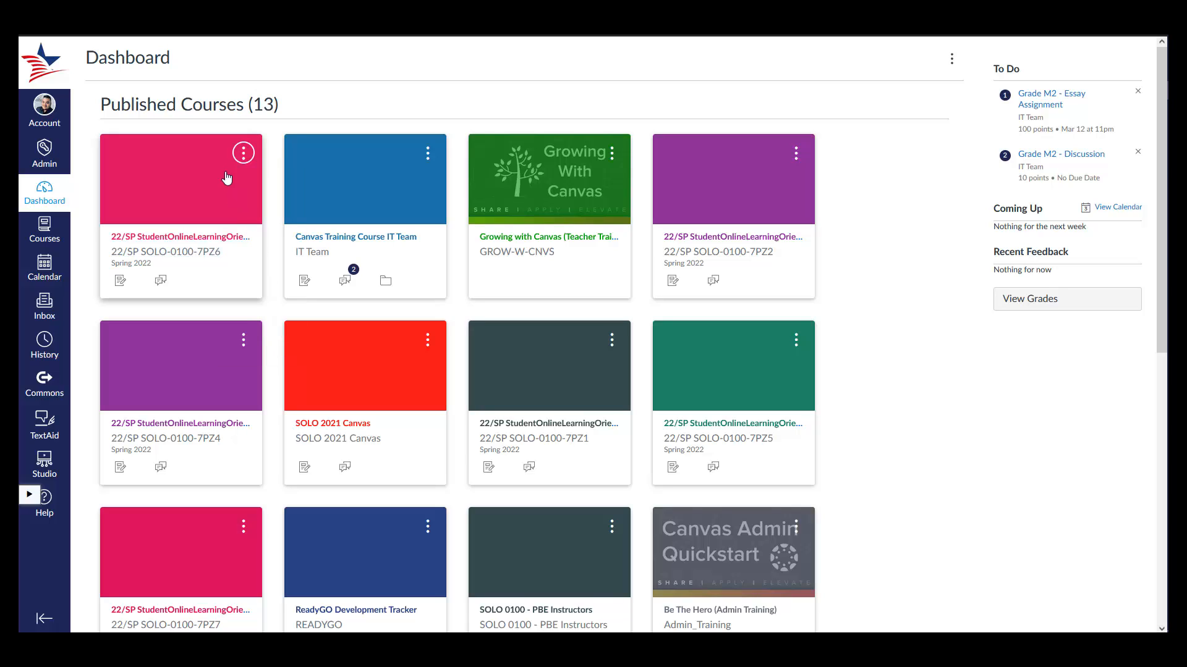
click(244, 152)
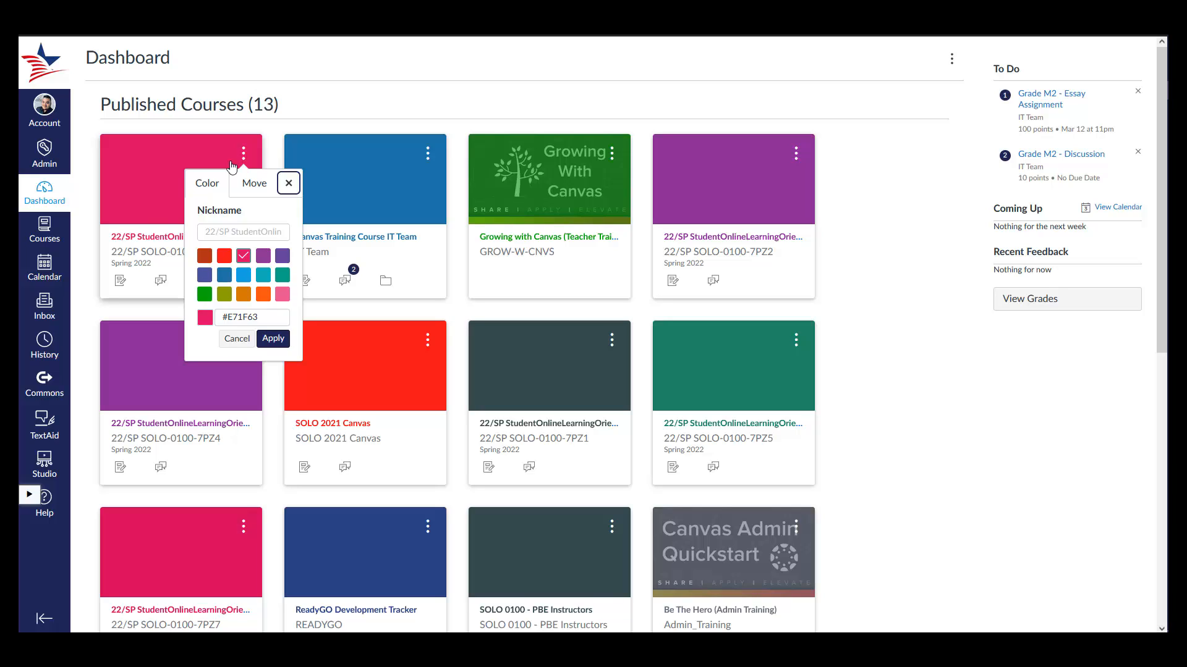
Step: Nickname the 7PZ6 card 'Nick', apply it, and bring up the Courses tray
click(243, 231)
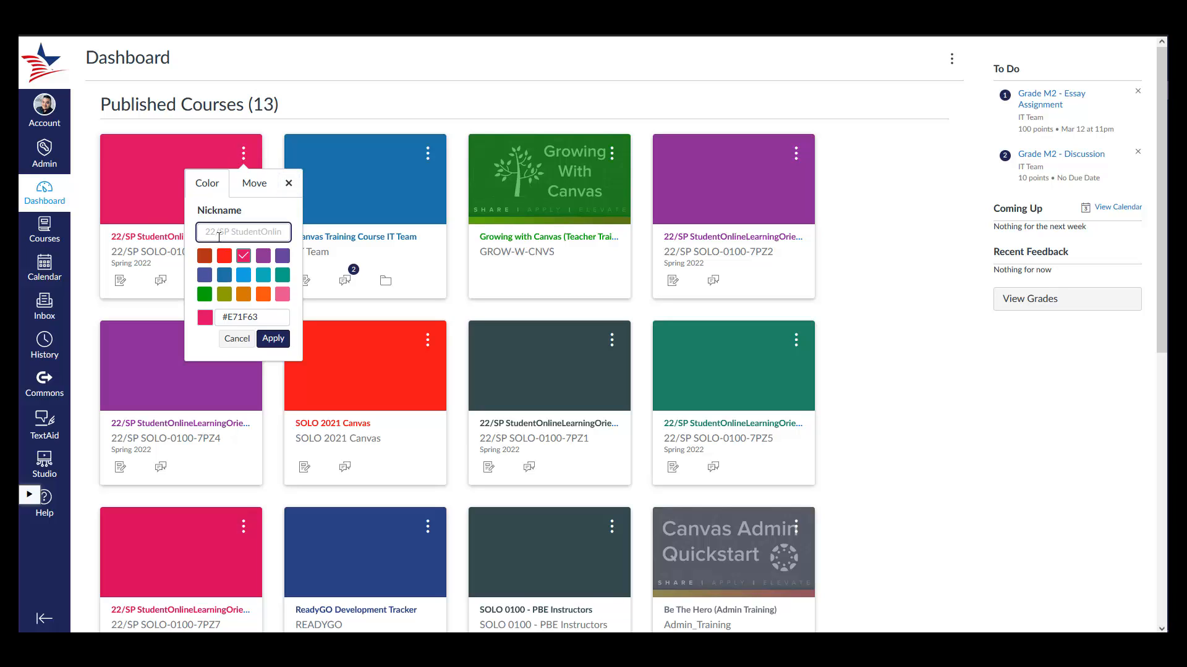
text(Nickname)
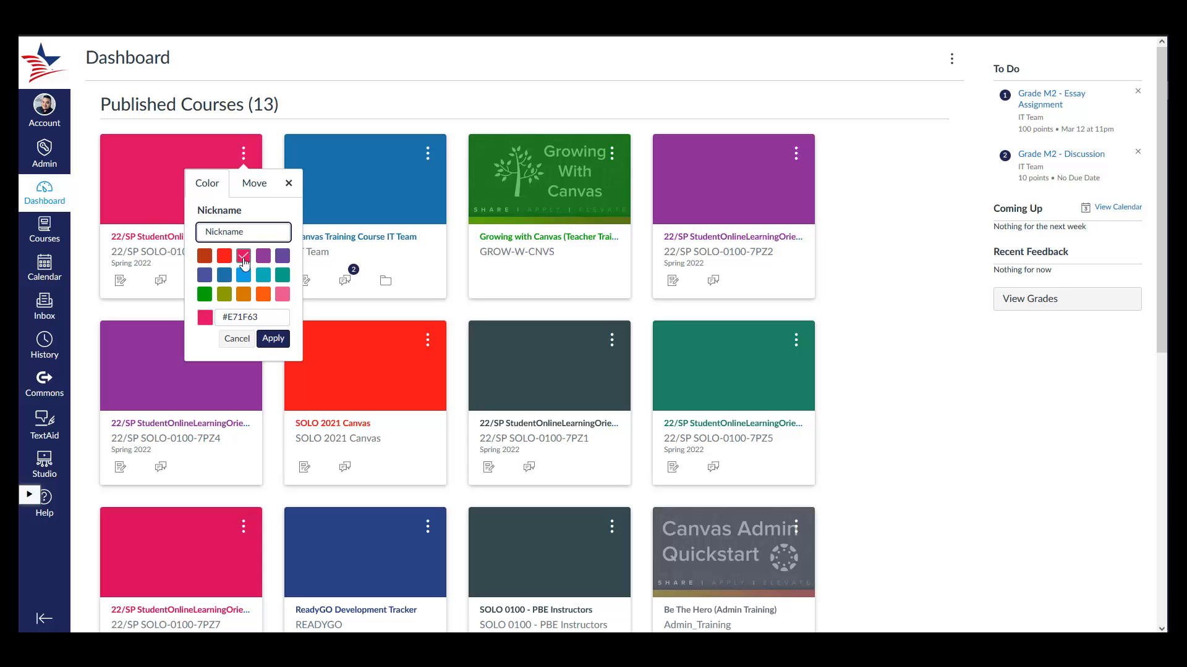
click(272, 338)
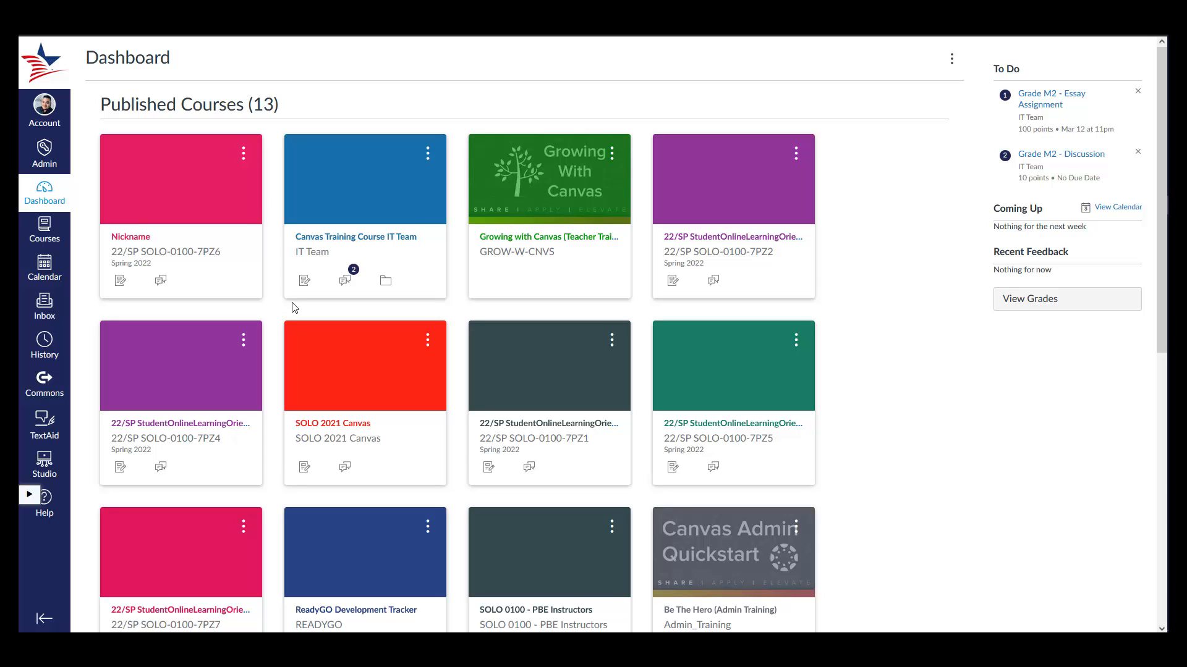
click(44, 227)
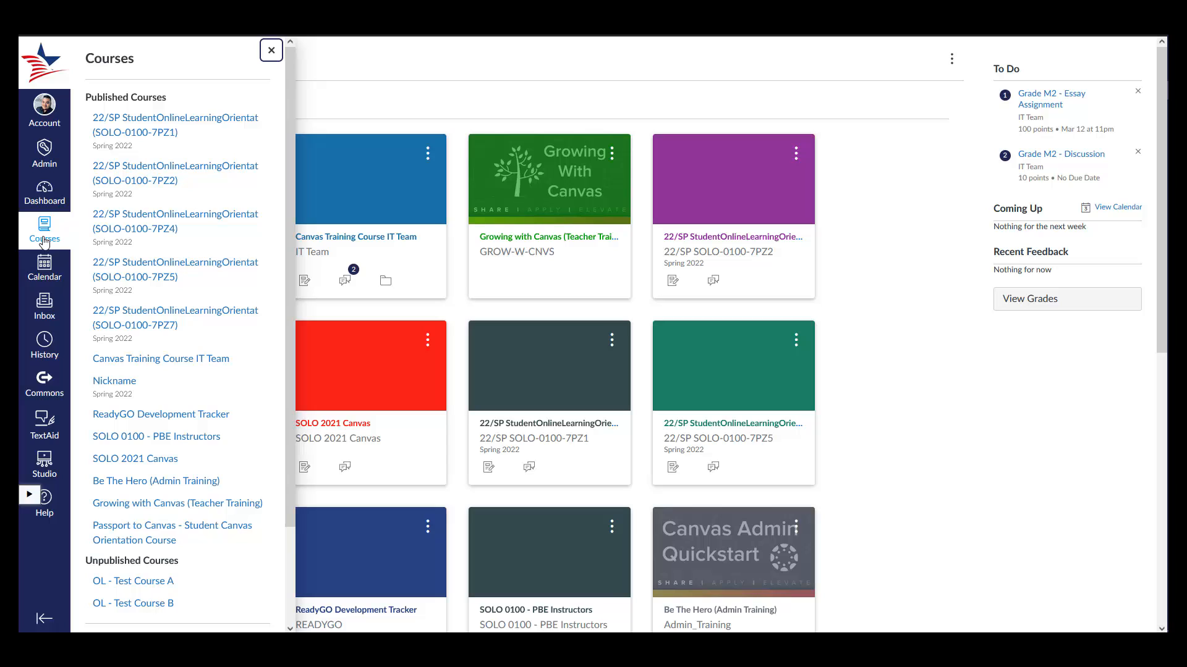
Step: From All Courses, star Canvas Training Course IT Team and Growing with Canvas as favourites
scroll(down, 3)
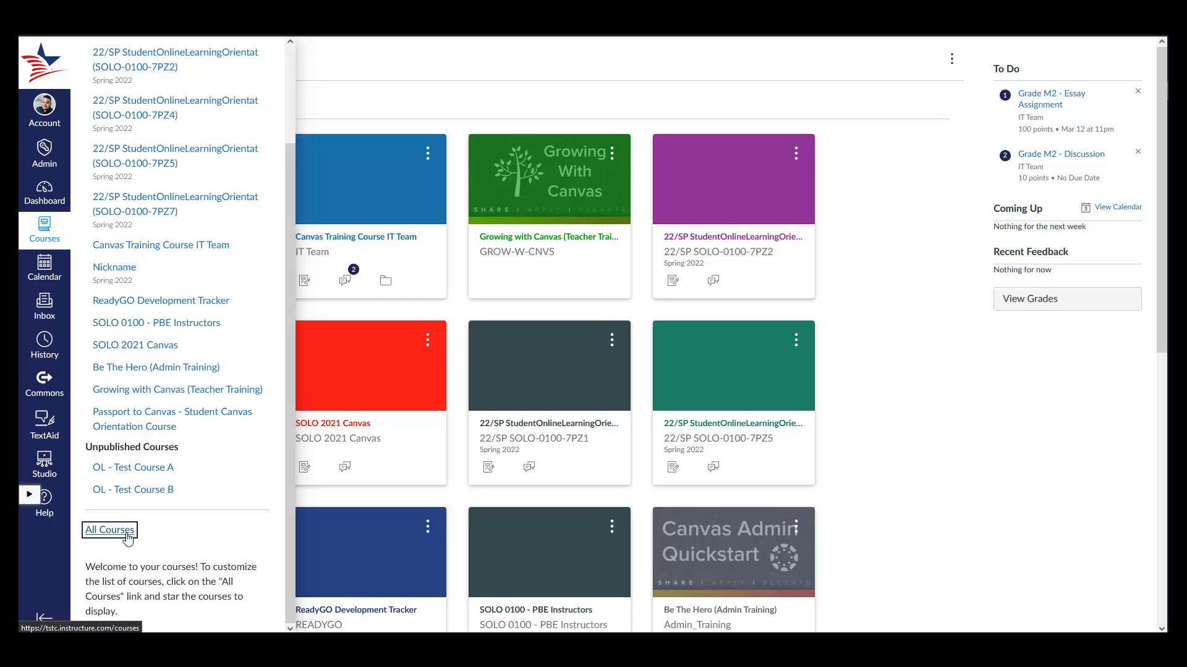
click(109, 530)
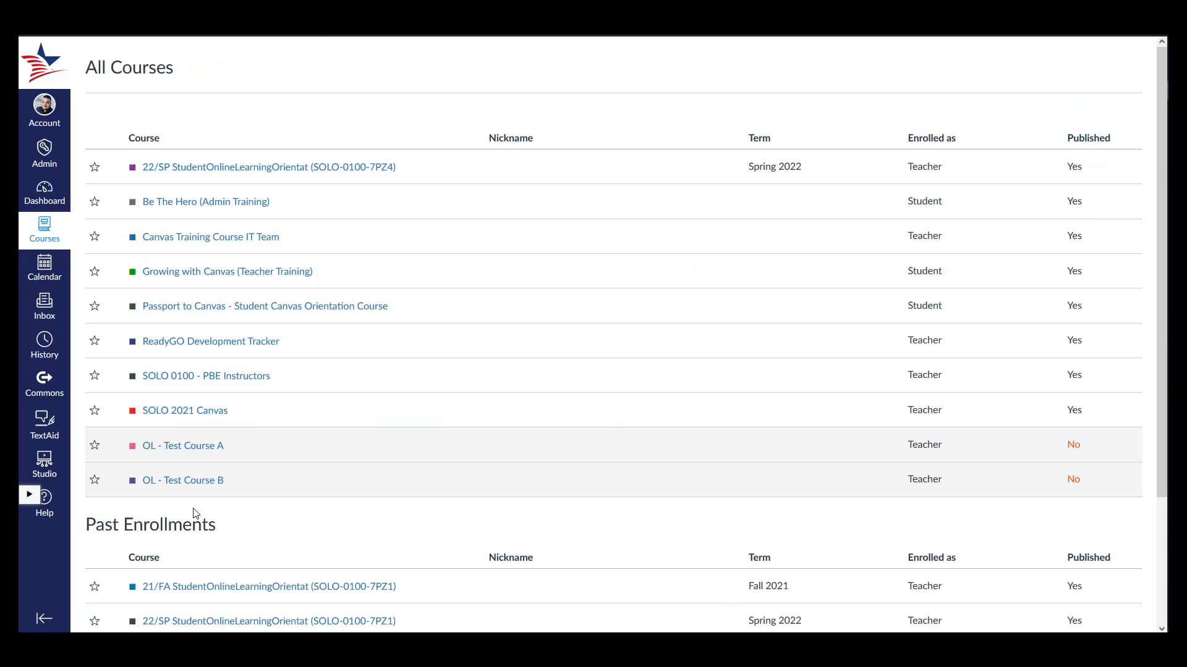
mouse_move(198, 512)
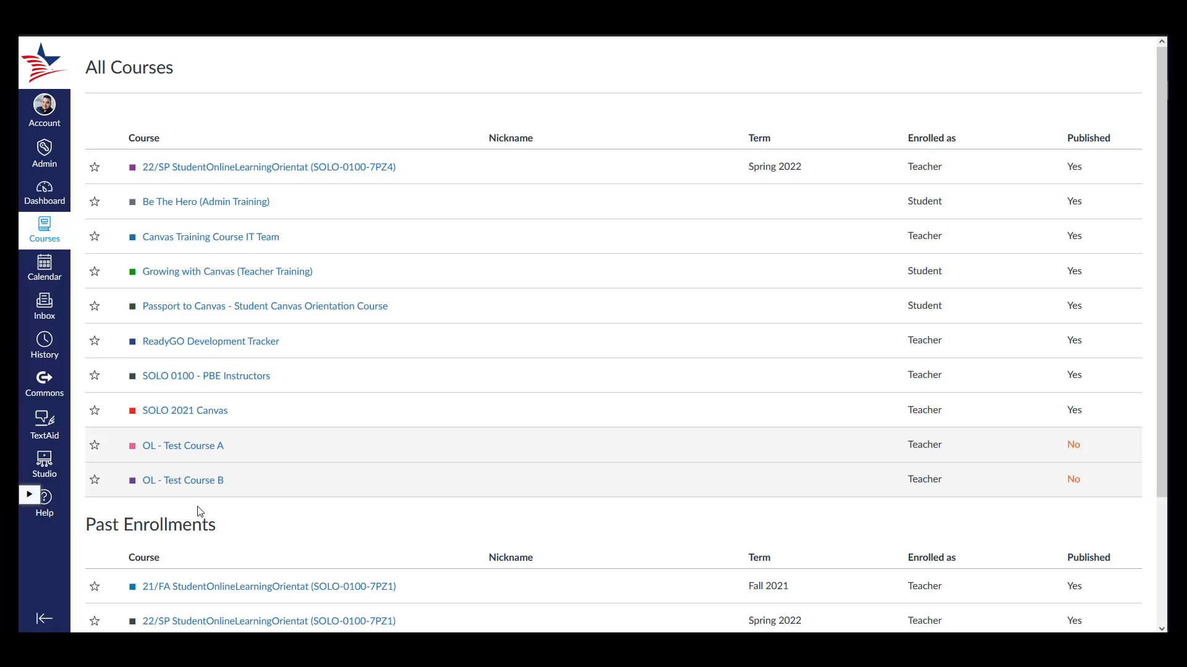
mouse_move(87, 248)
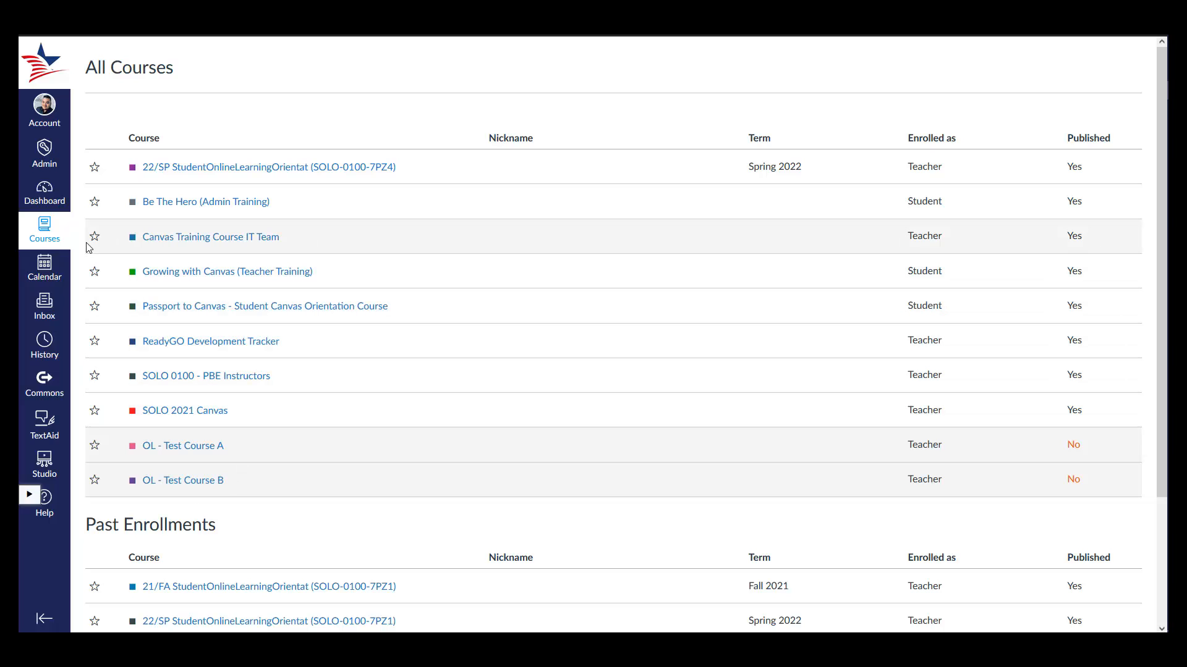
click(94, 235)
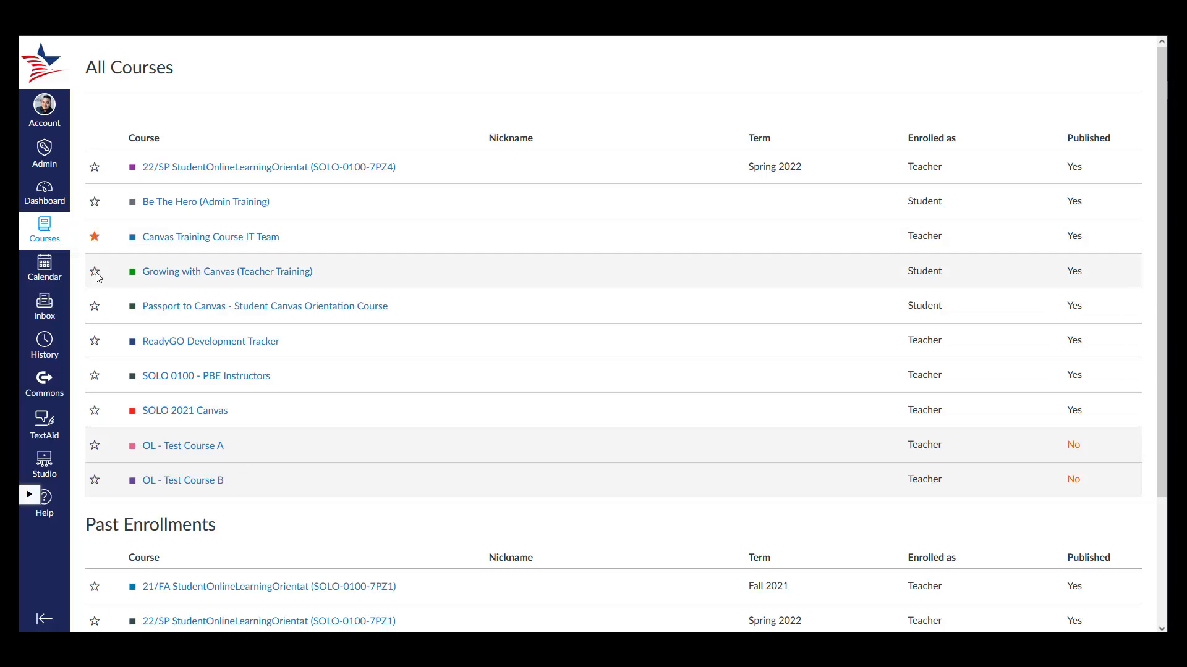
click(96, 271)
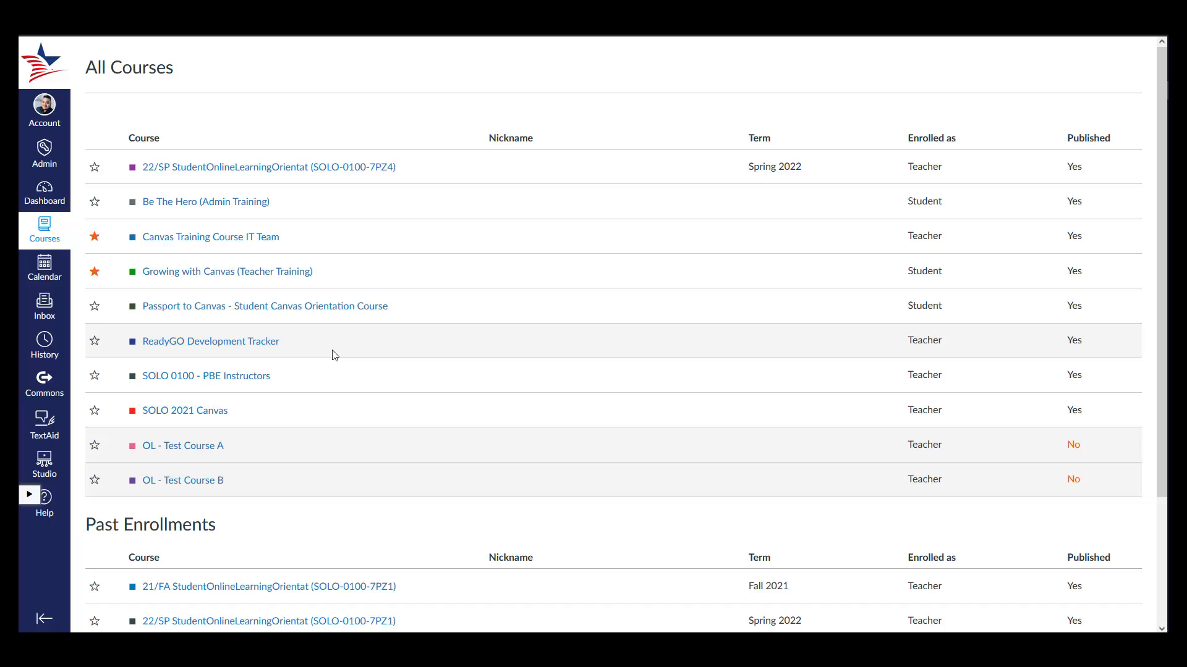
mouse_move(170, 289)
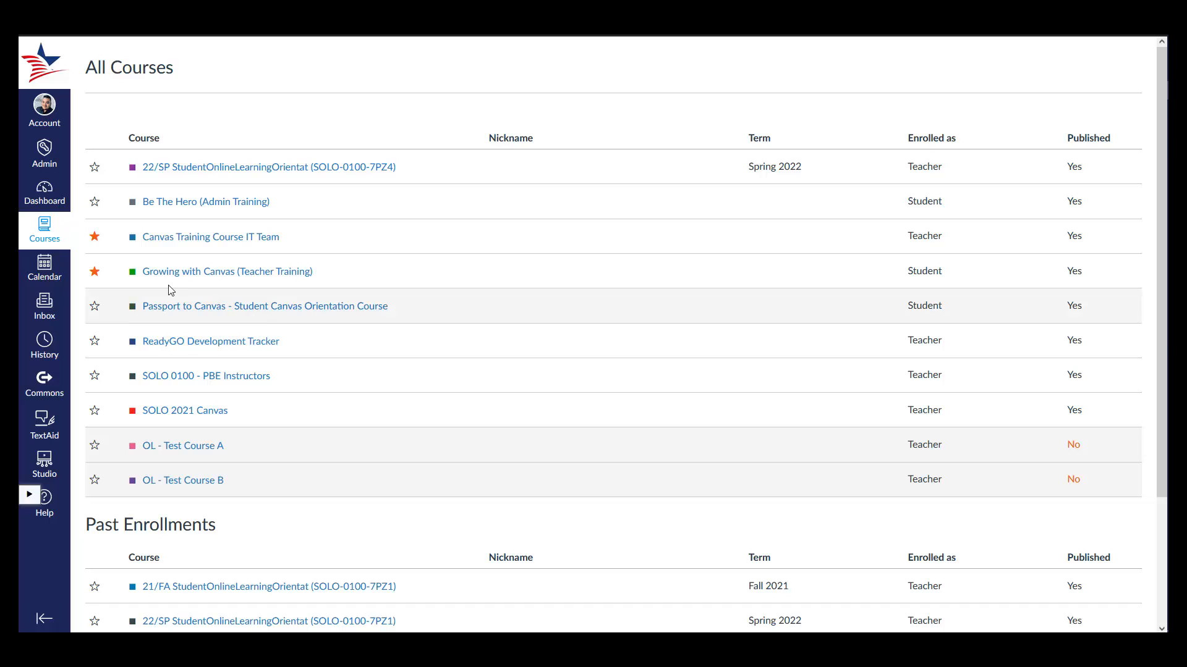
mouse_move(241, 311)
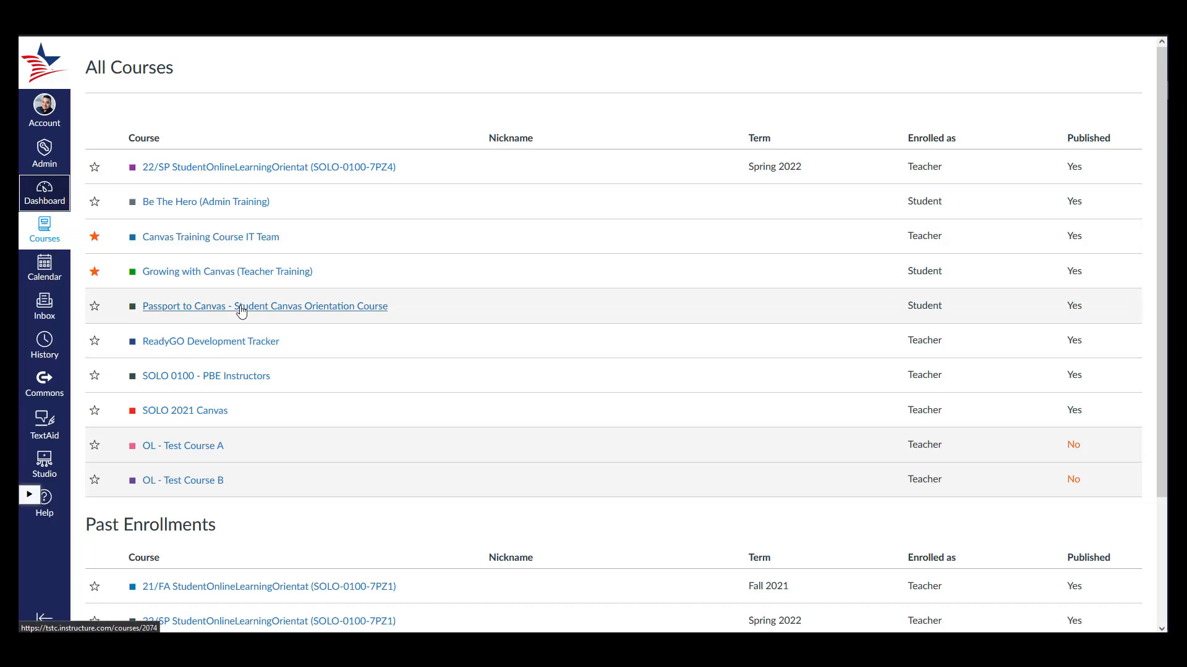
Step: Return to the dashboard showing only the two starred course cards
click(45, 191)
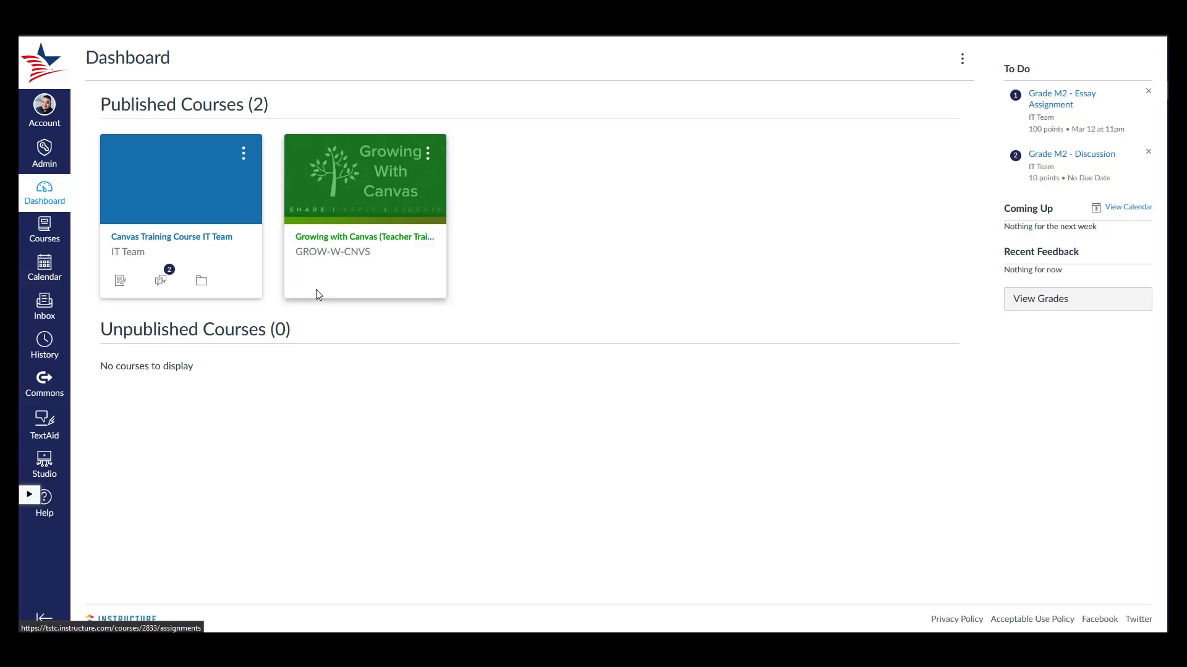
mouse_move(44, 267)
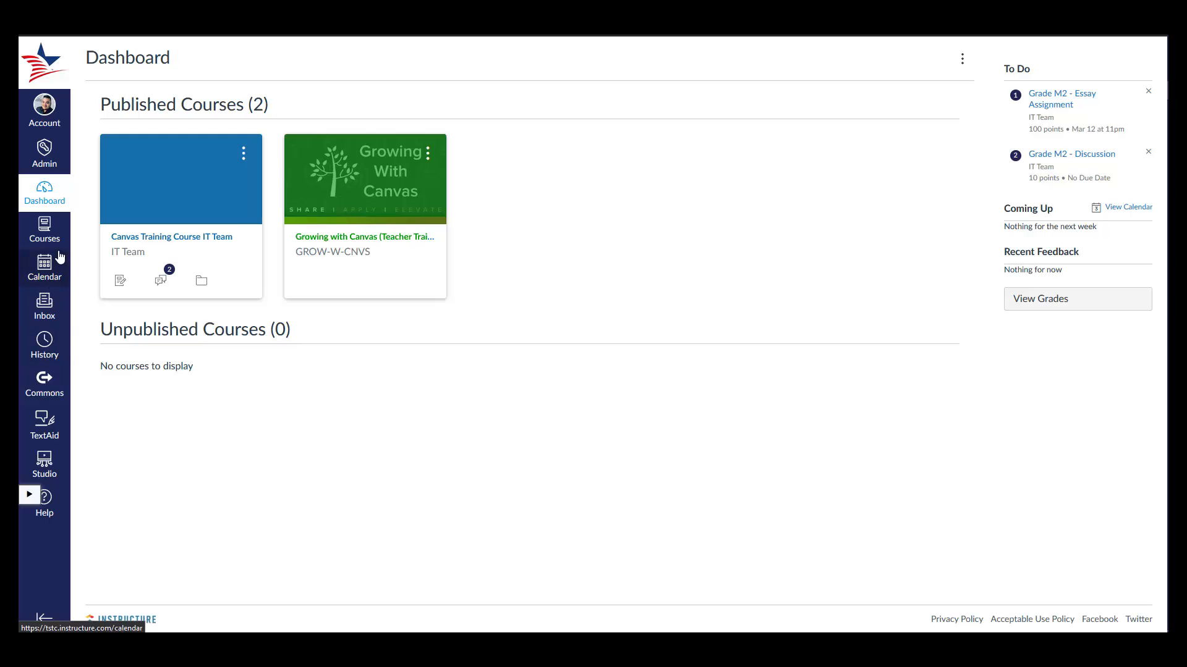
Step: Unstar both courses on All Courses and return to the dashboard with all 13 cards
click(45, 229)
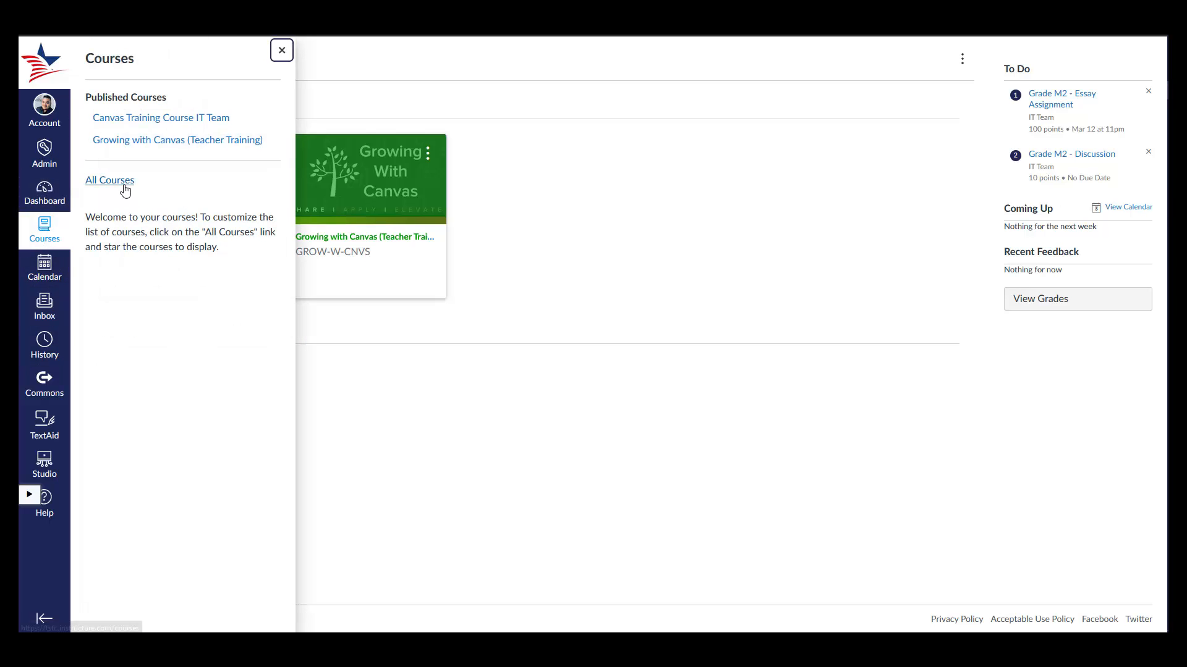
click(110, 180)
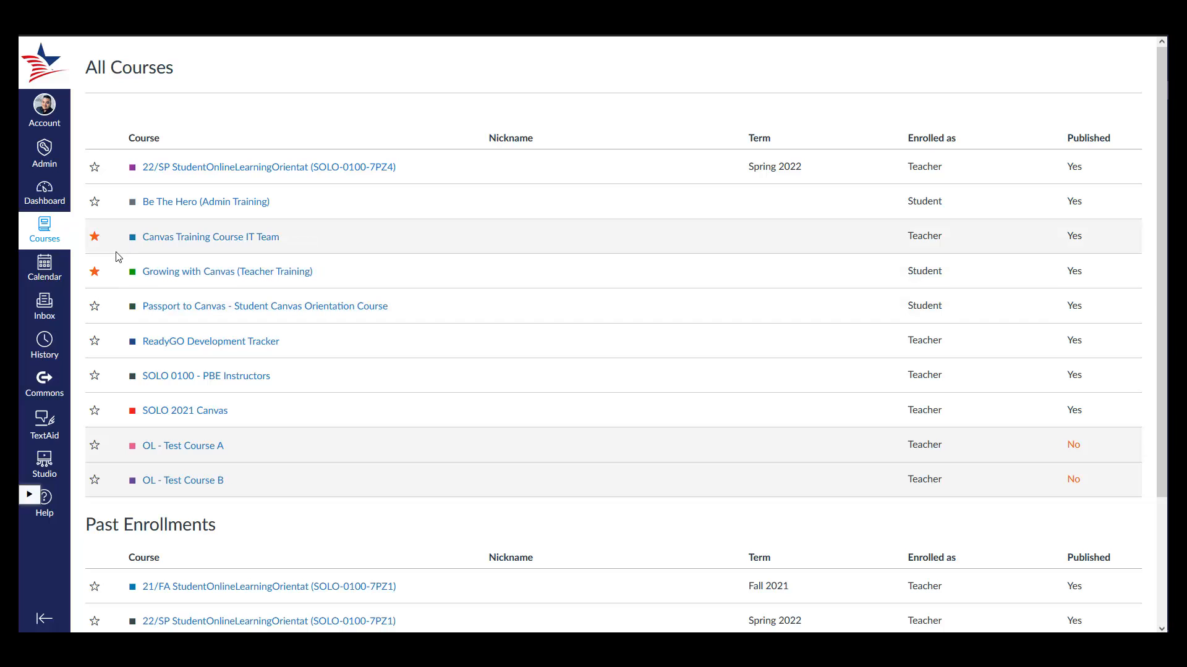
mouse_move(95, 236)
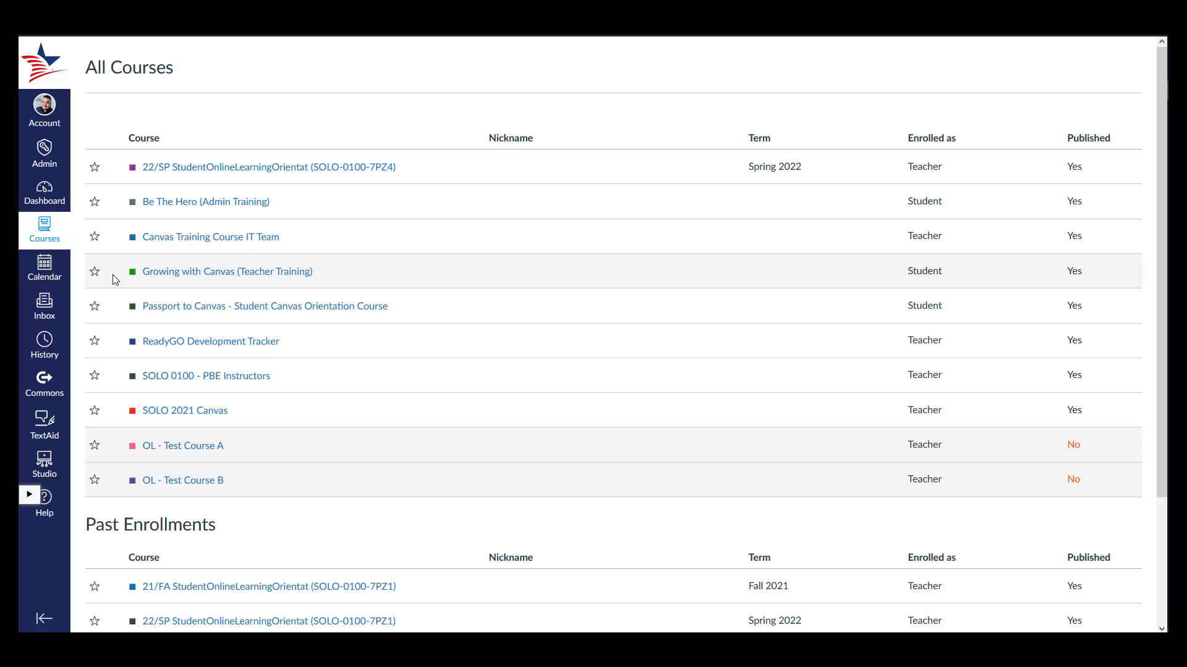
mouse_move(102, 273)
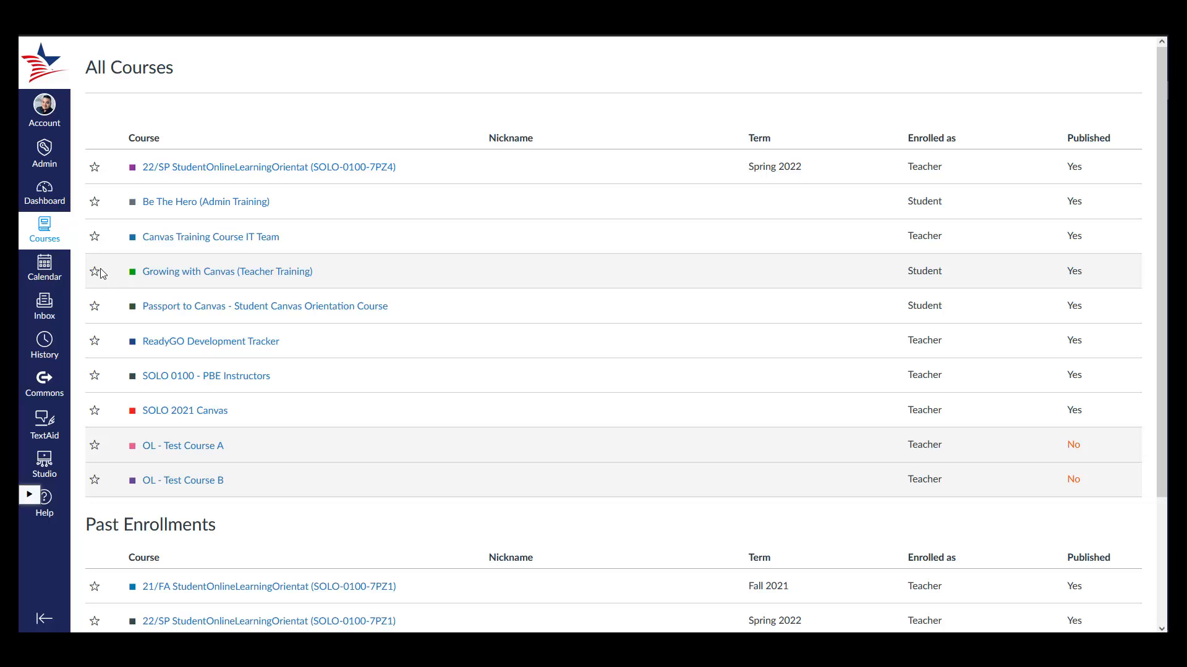
mouse_move(185, 250)
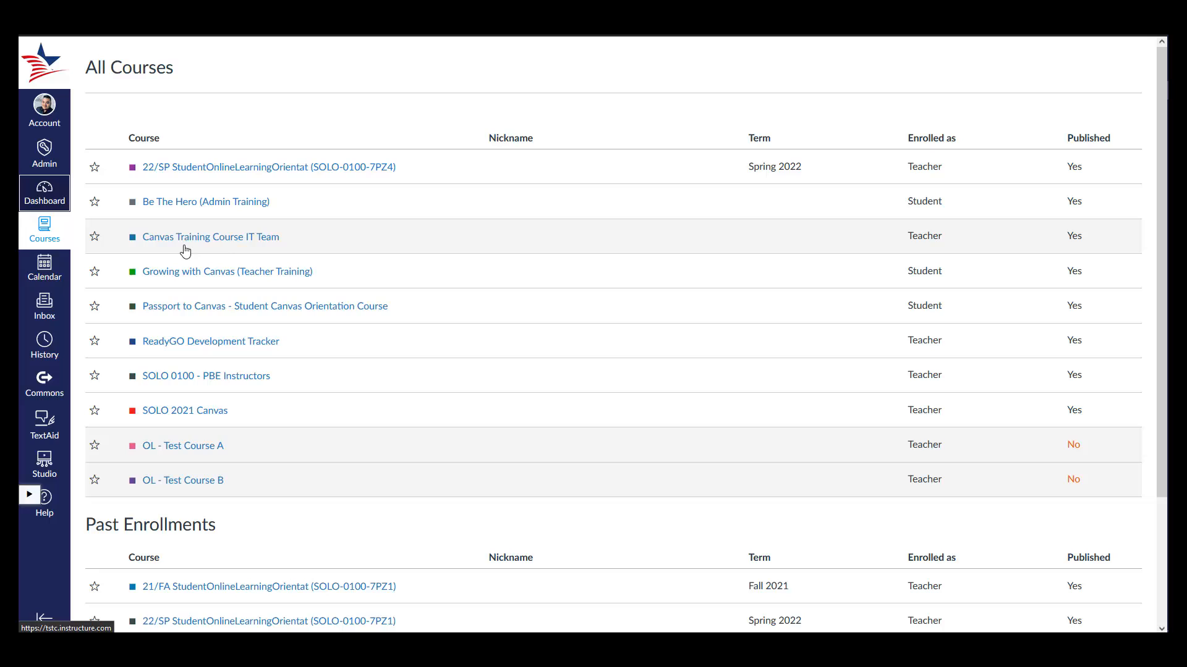
click(44, 192)
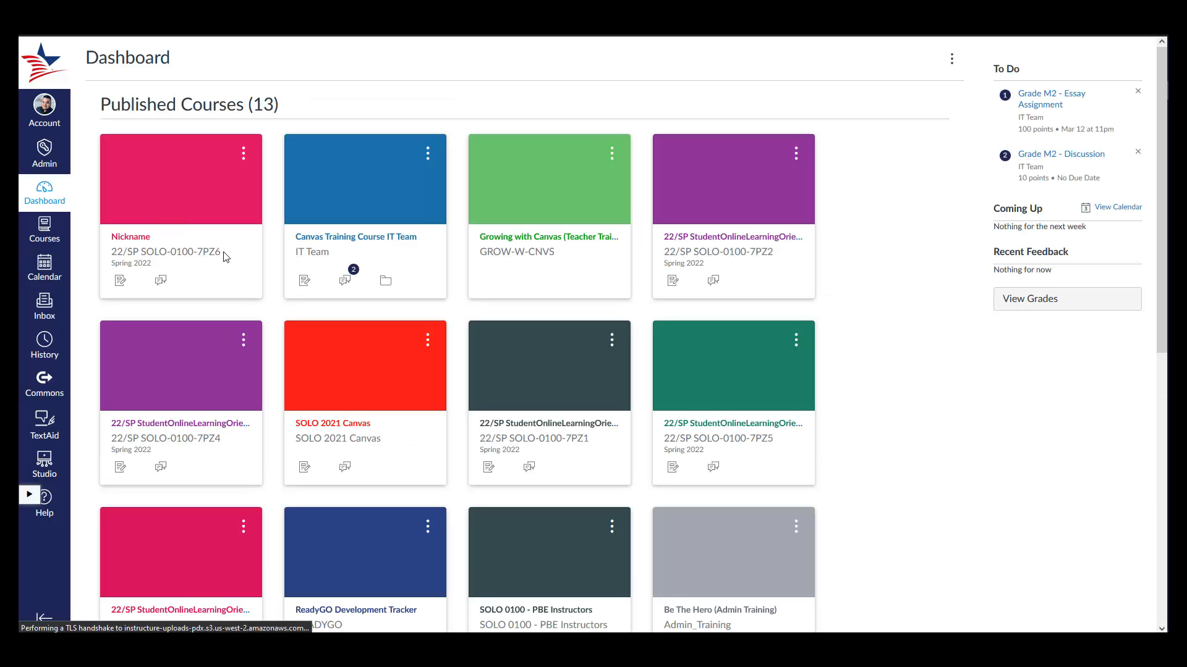